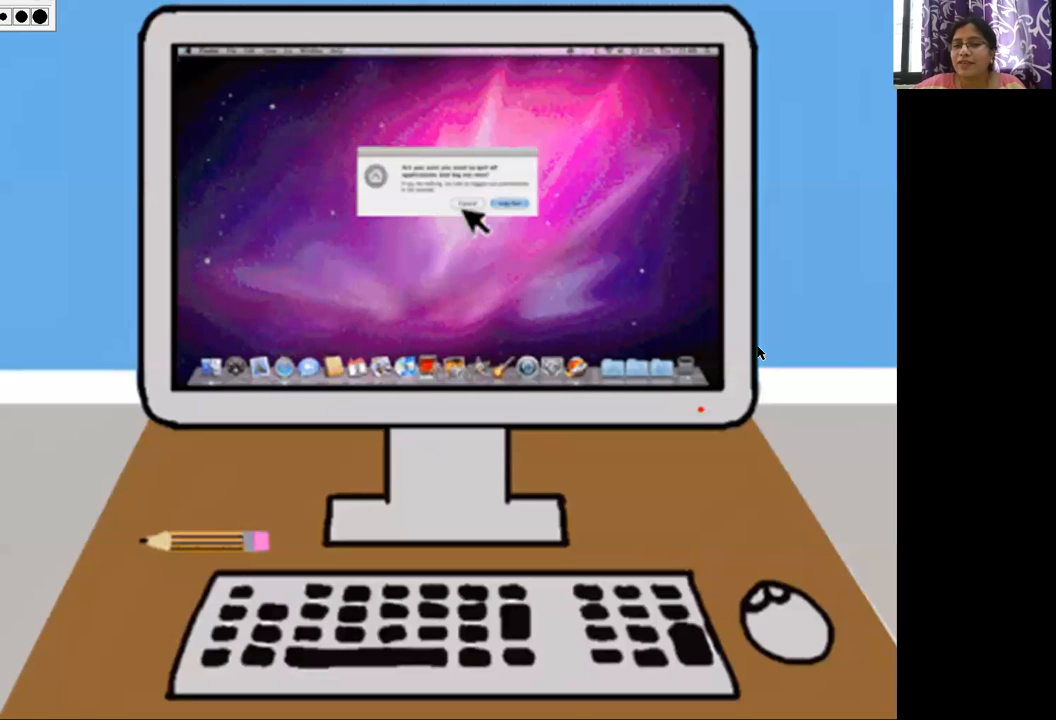
Mark page 3's work-types and Knowledge Key facts in red, box its question, then scroll to page 4
left_click(509, 204)
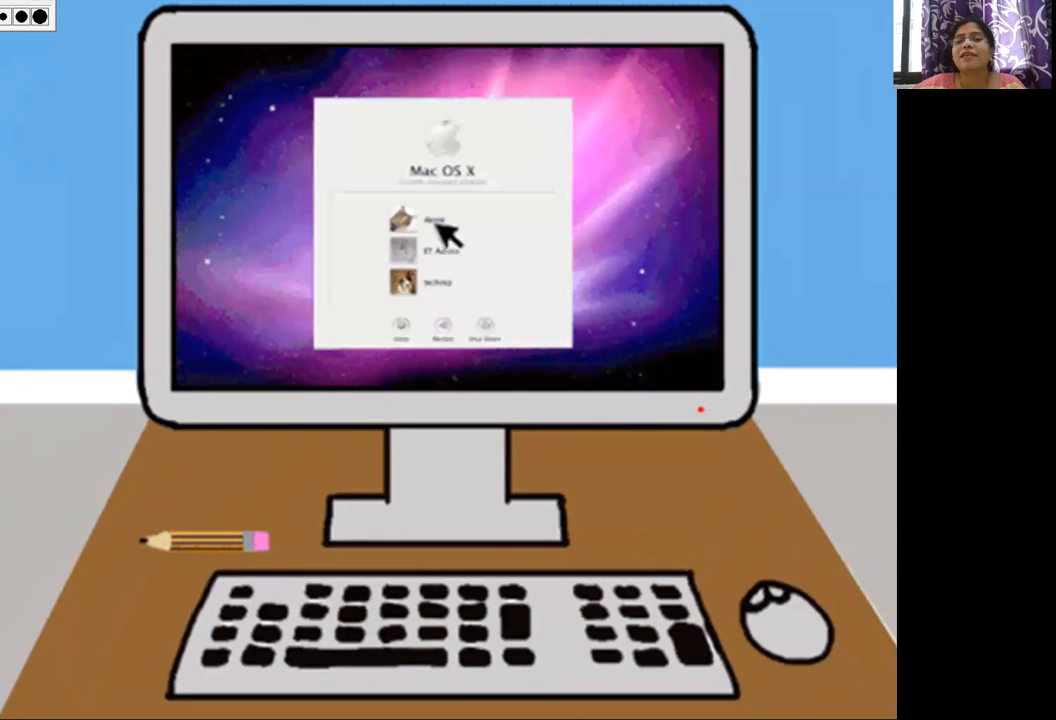
left_click(425, 220)
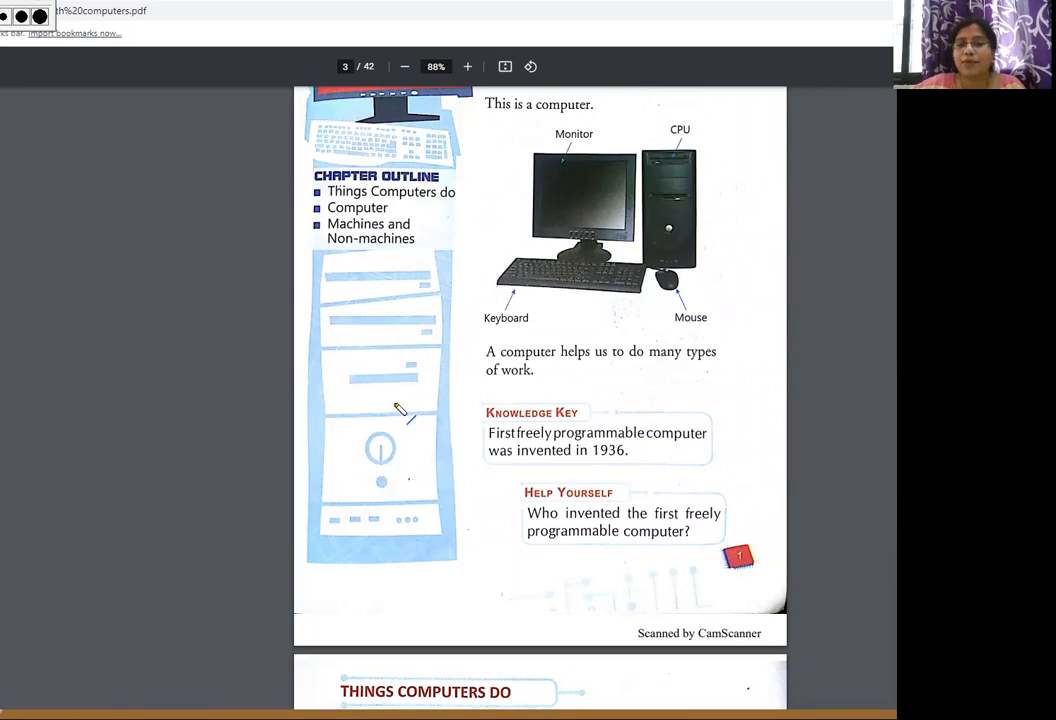
mouse_move(495, 365)
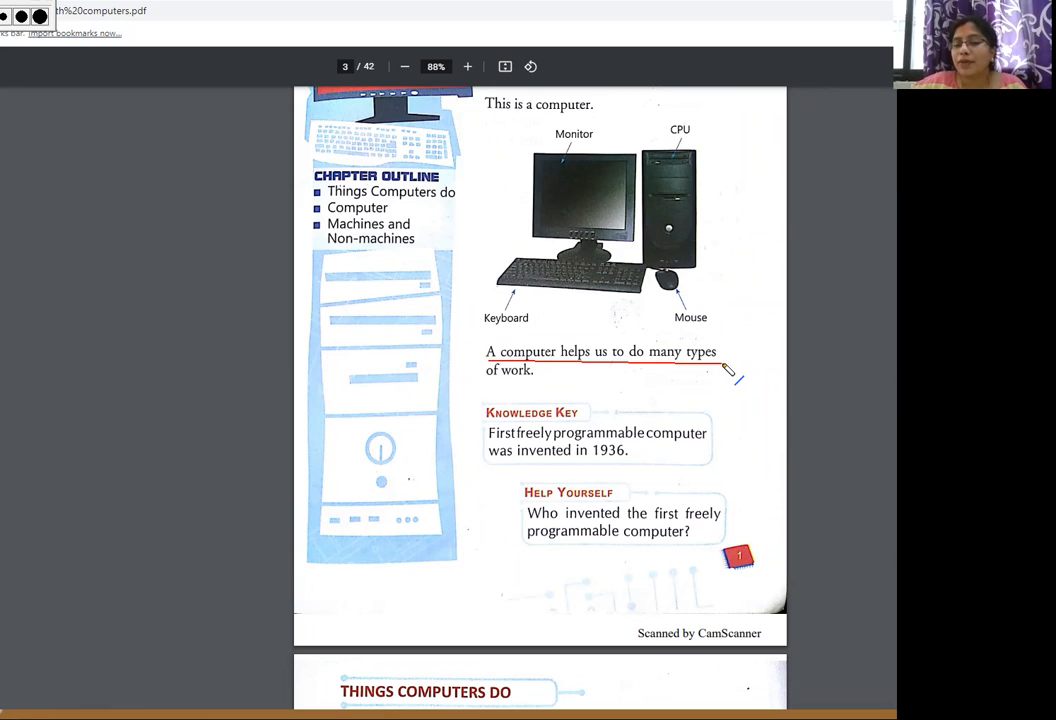
mouse_move(590, 428)
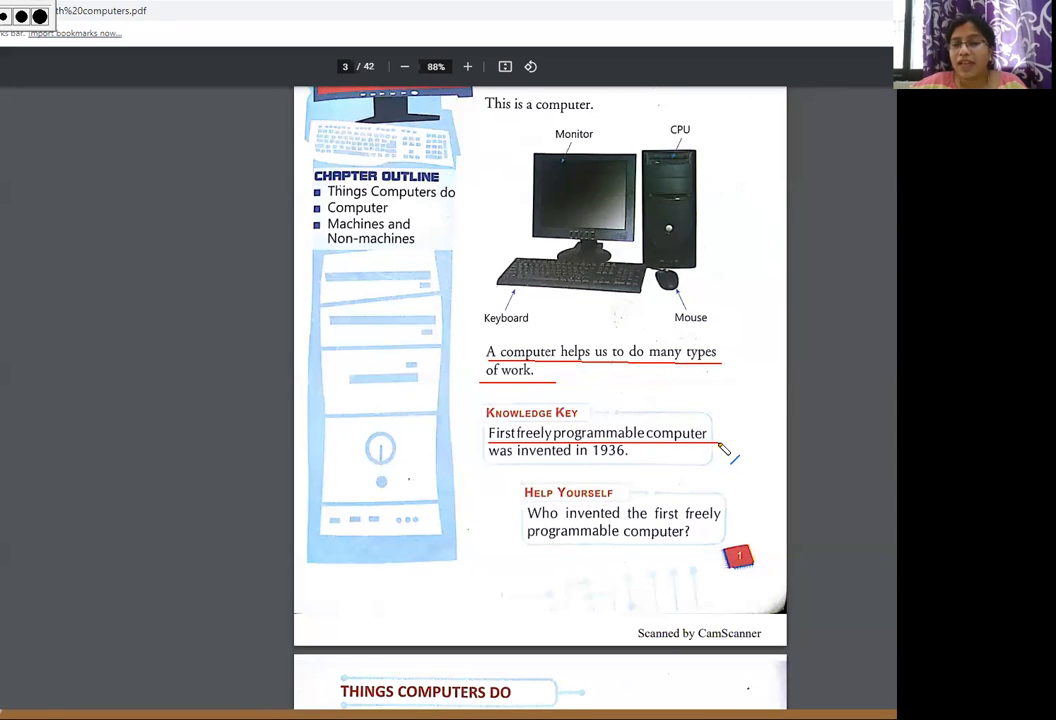
mouse_move(520, 510)
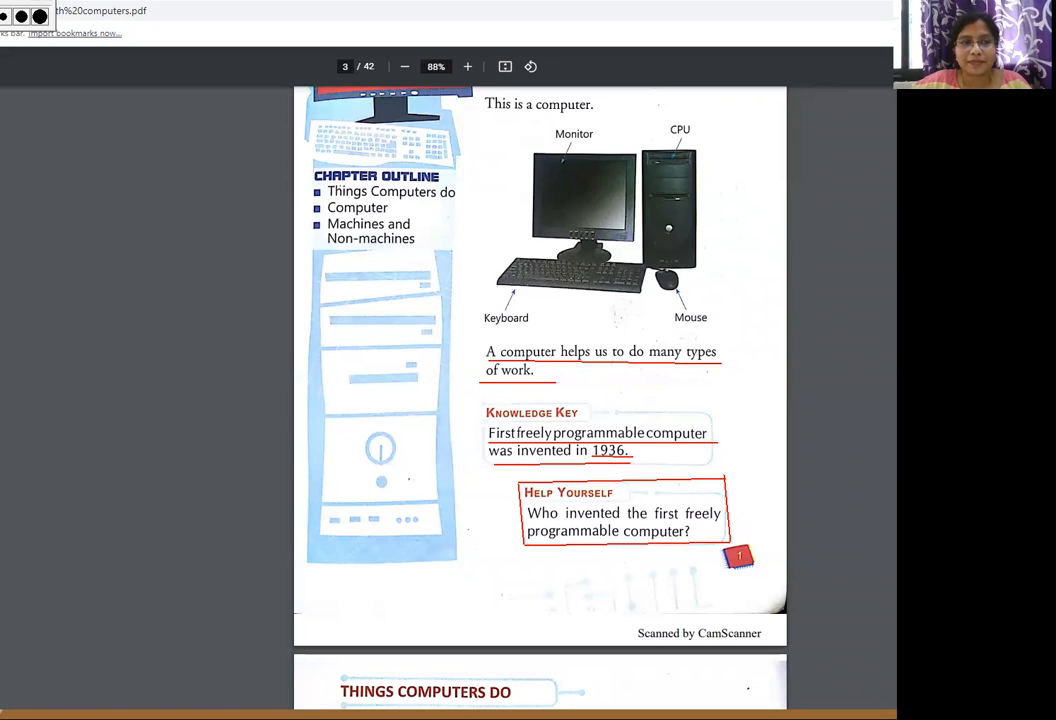
scroll("down", 3)
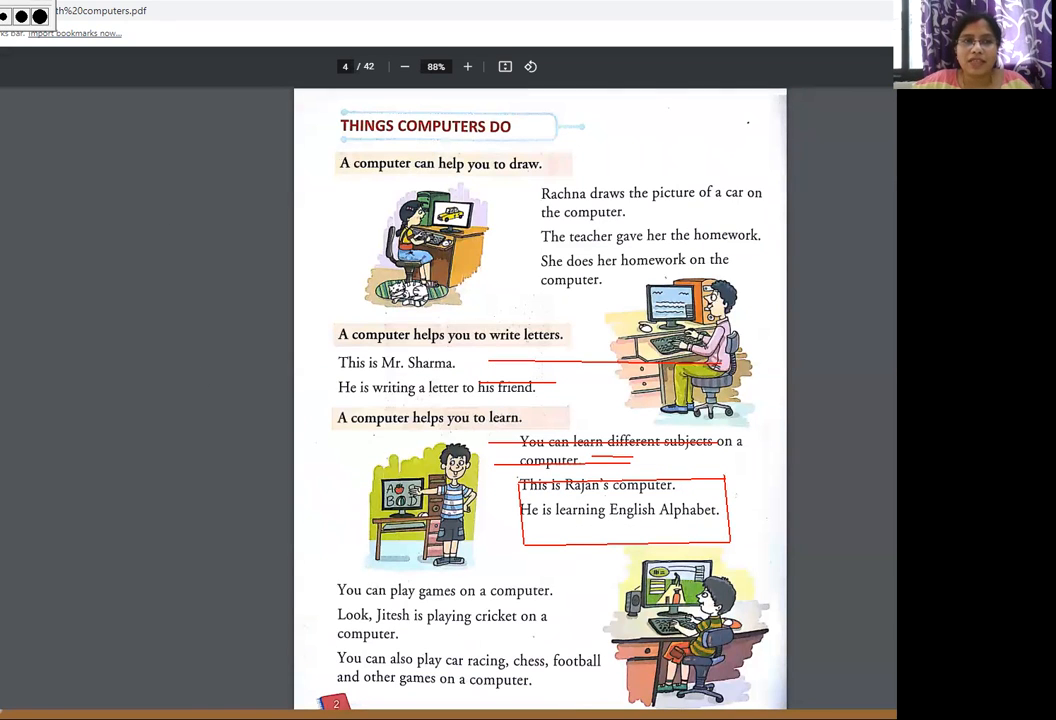
mouse_move(485, 320)
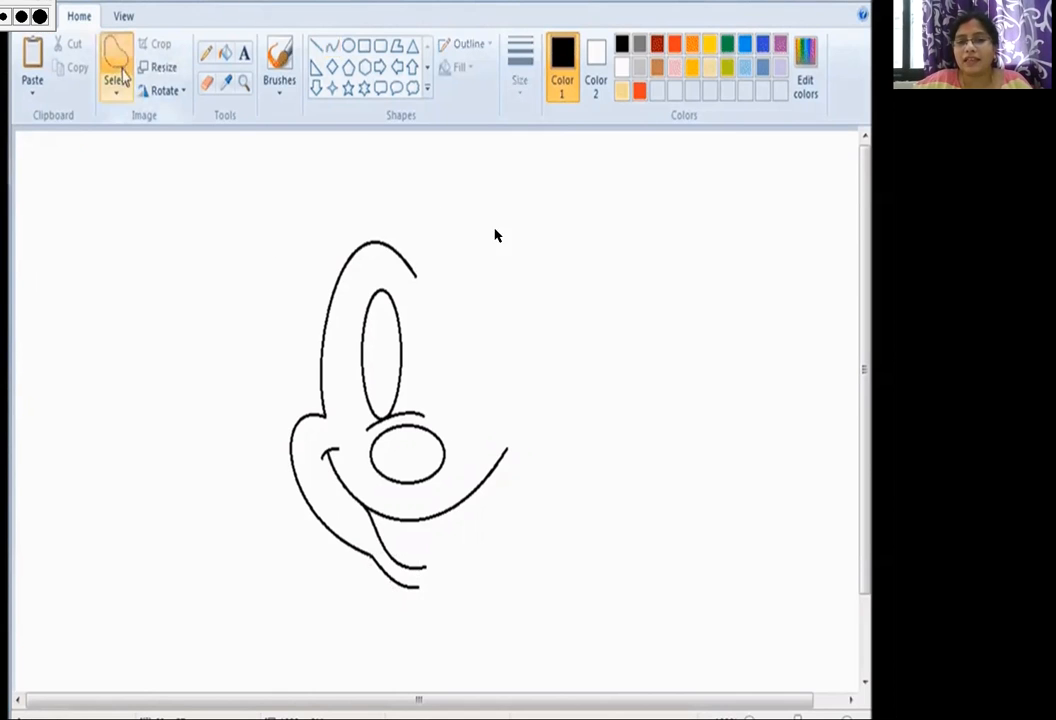
Close the Paint cartoon face and return to the unmarked 'Things Computers Do' page 4
left_click(116, 80)
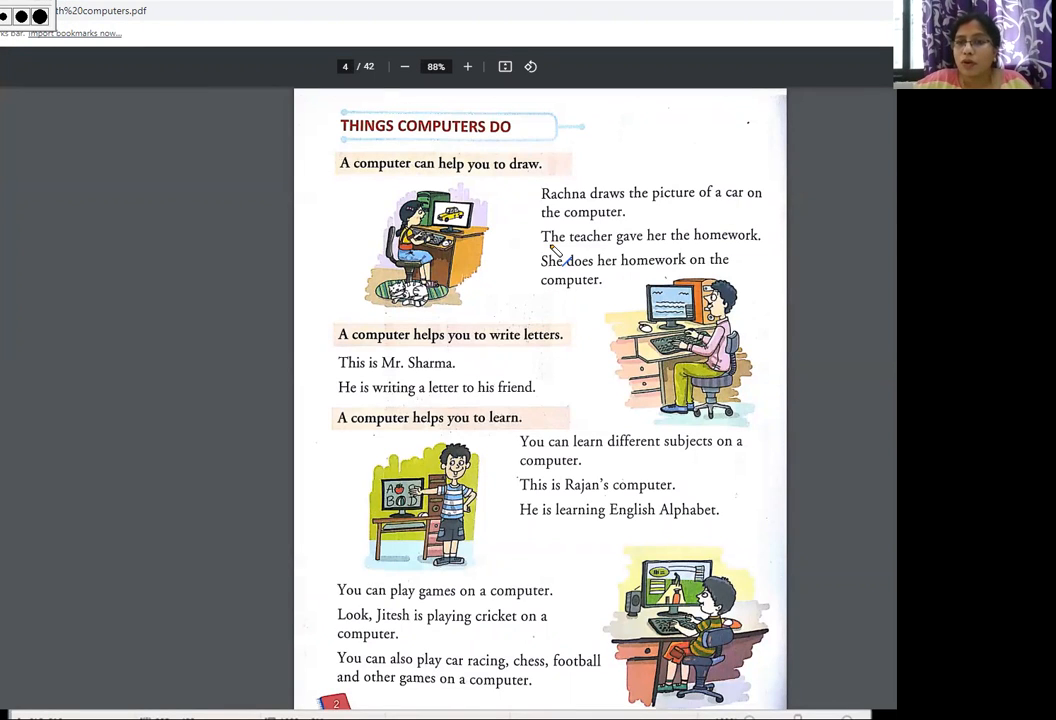
left_click_drag(555, 255, 765, 250)
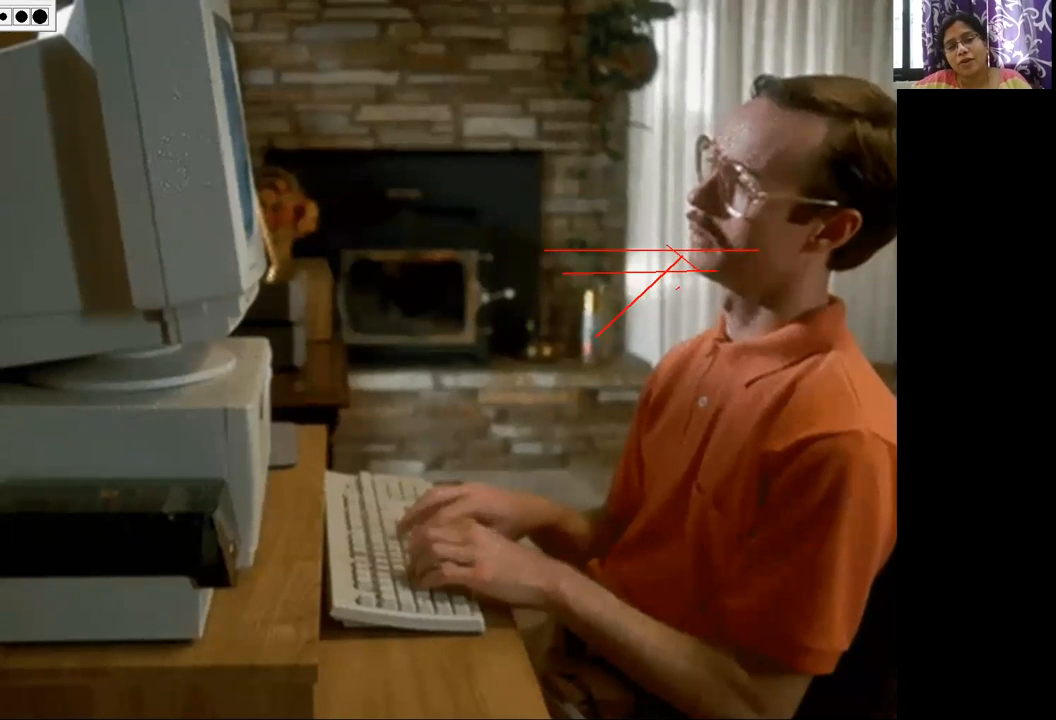
key("alt+tab")
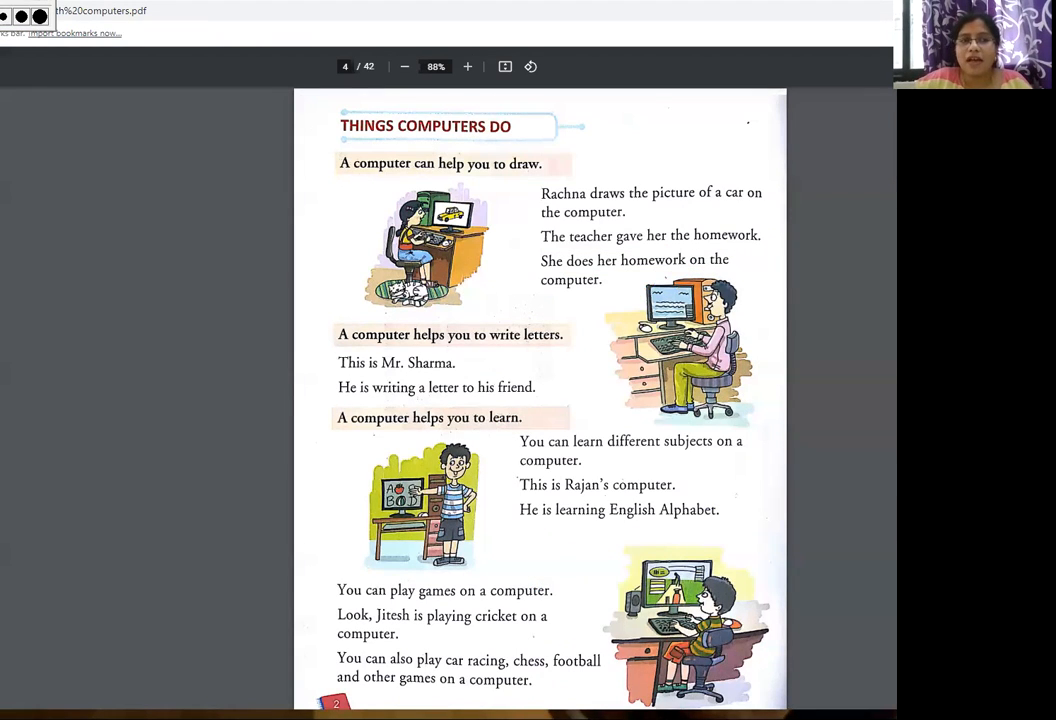
Draw red underlines on page 4, including under 'He is learning English Alphabet'
left_click_drag(338, 400, 550, 400)
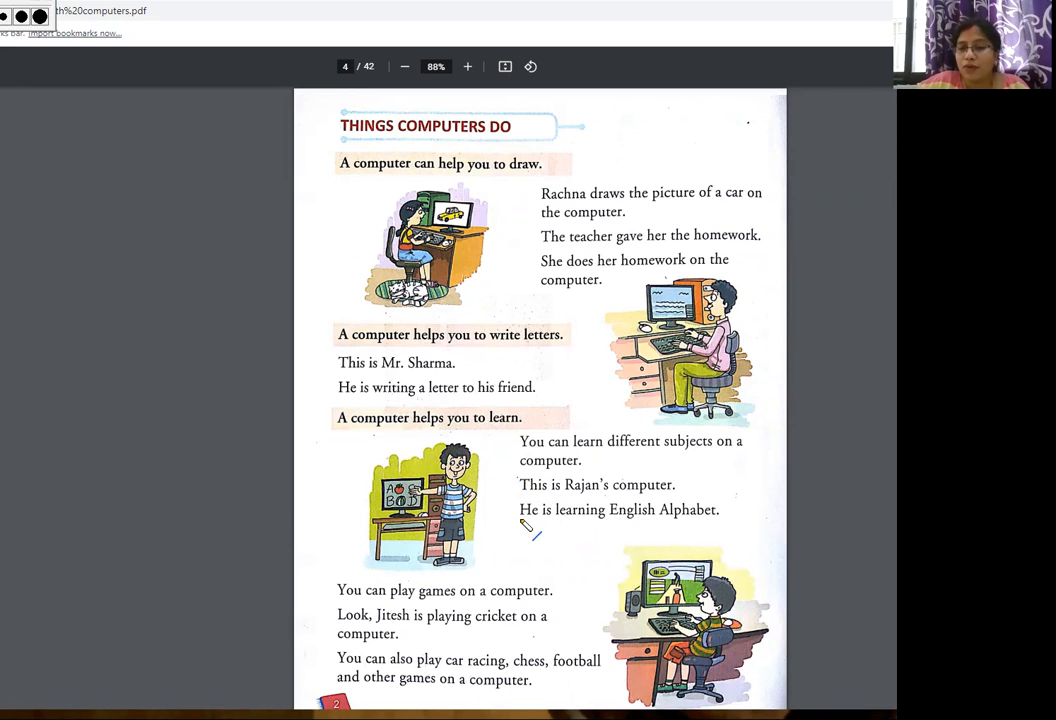
left_click_drag(519, 523, 720, 525)
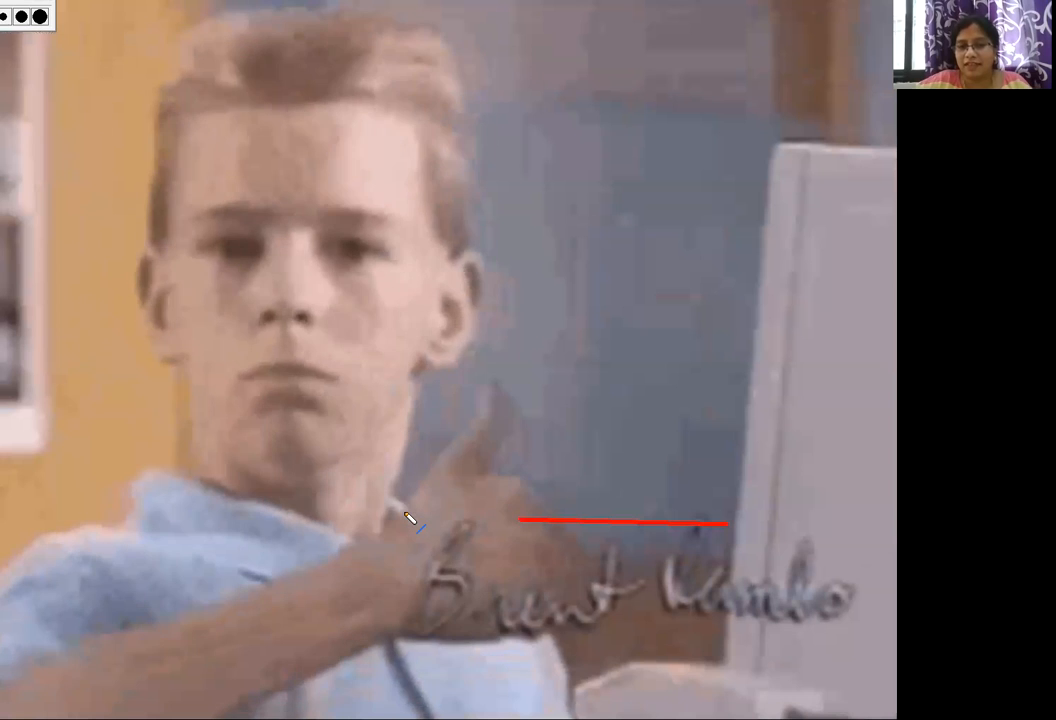
key("alt+tab")
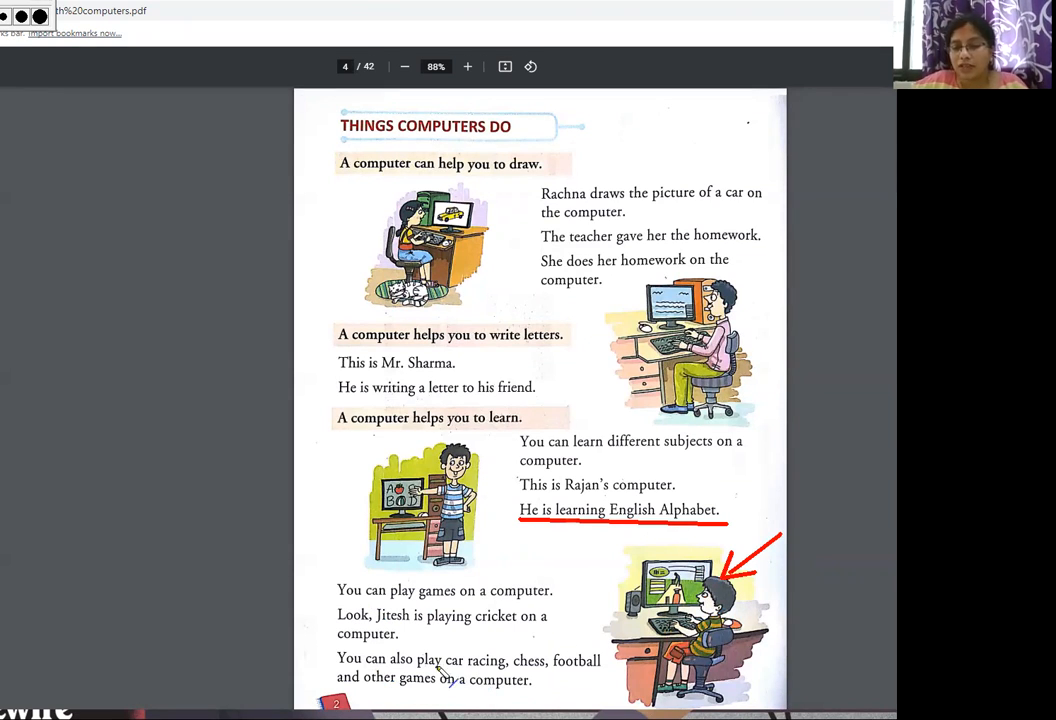
mouse_move(540, 670)
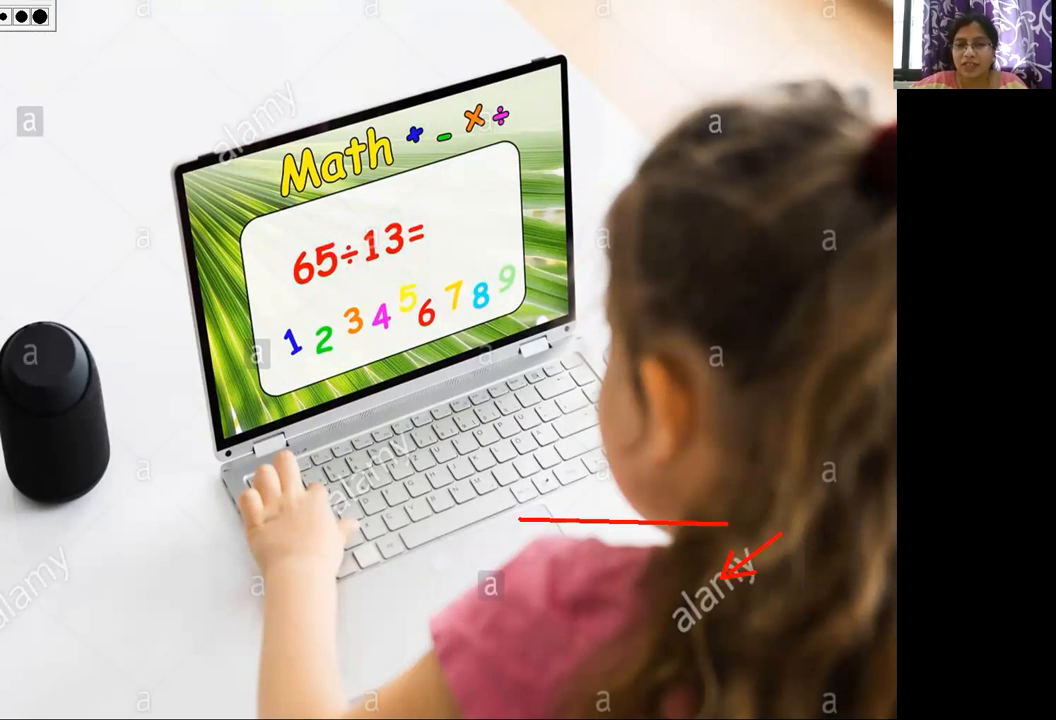
Switch from the maths photo back to the textbook on page 5
key("alt+tab")
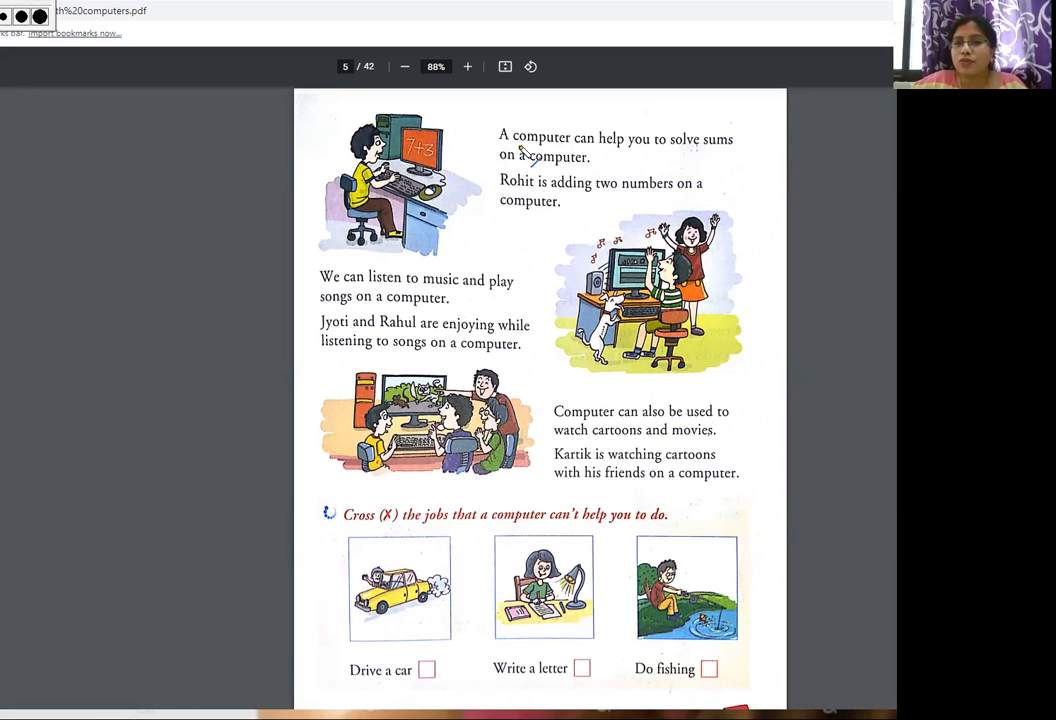
Underline the solving-sums sentence and both lines of the music-and-songs sentence in red
left_click_drag(500, 147, 745, 165)
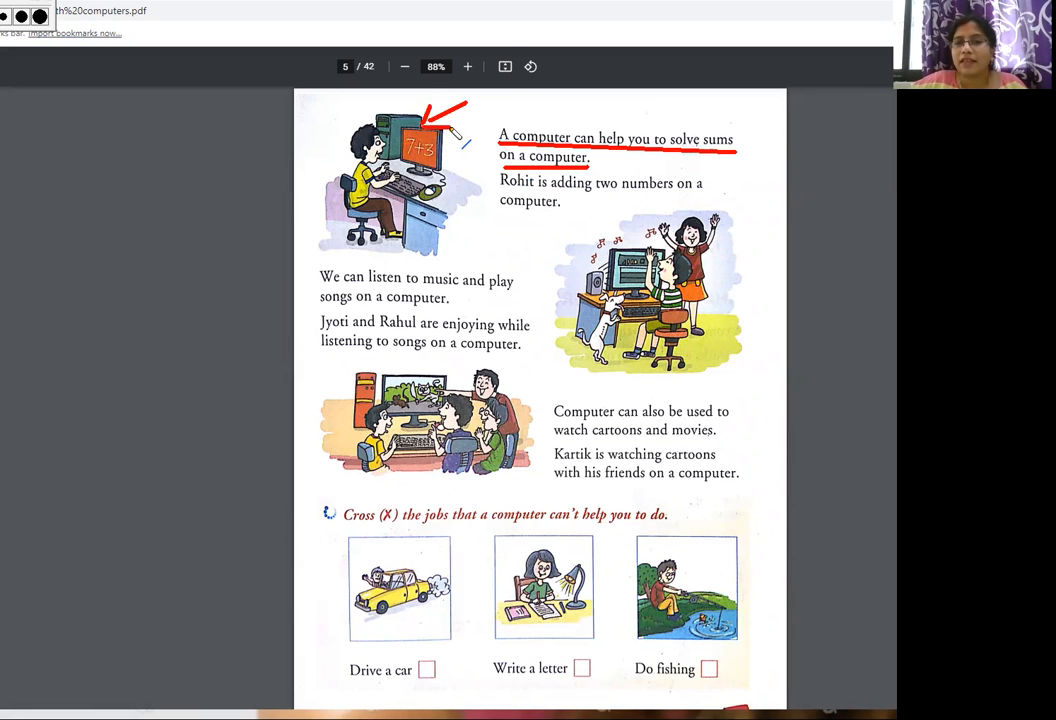
left_click_drag(500, 187, 700, 190)
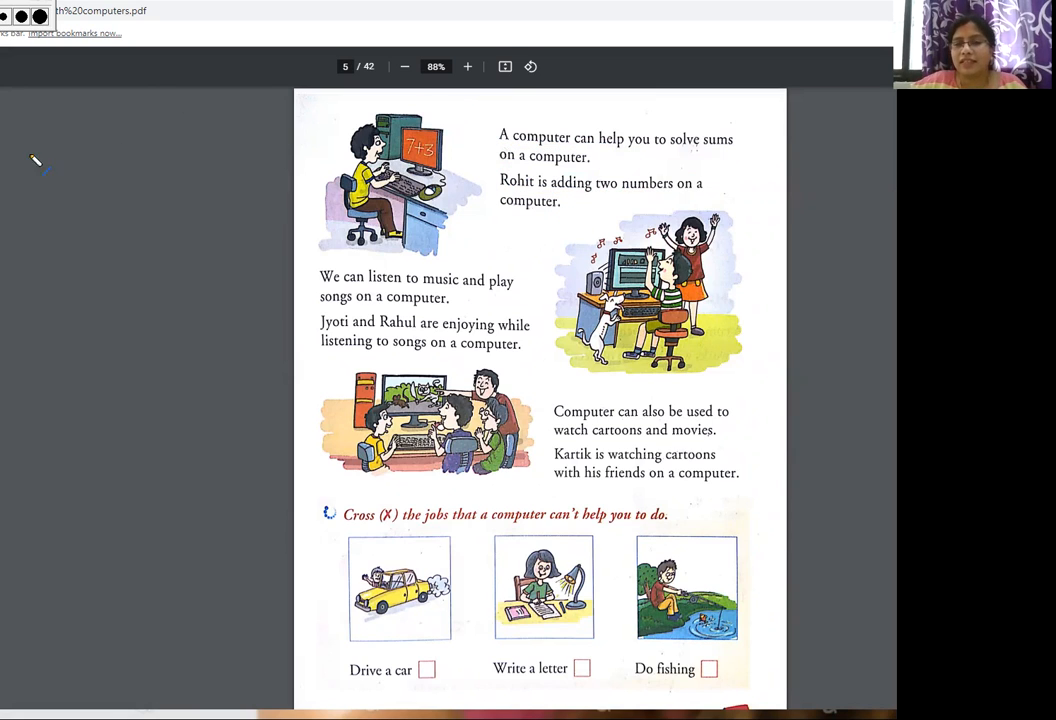
mouse_move(240, 355)
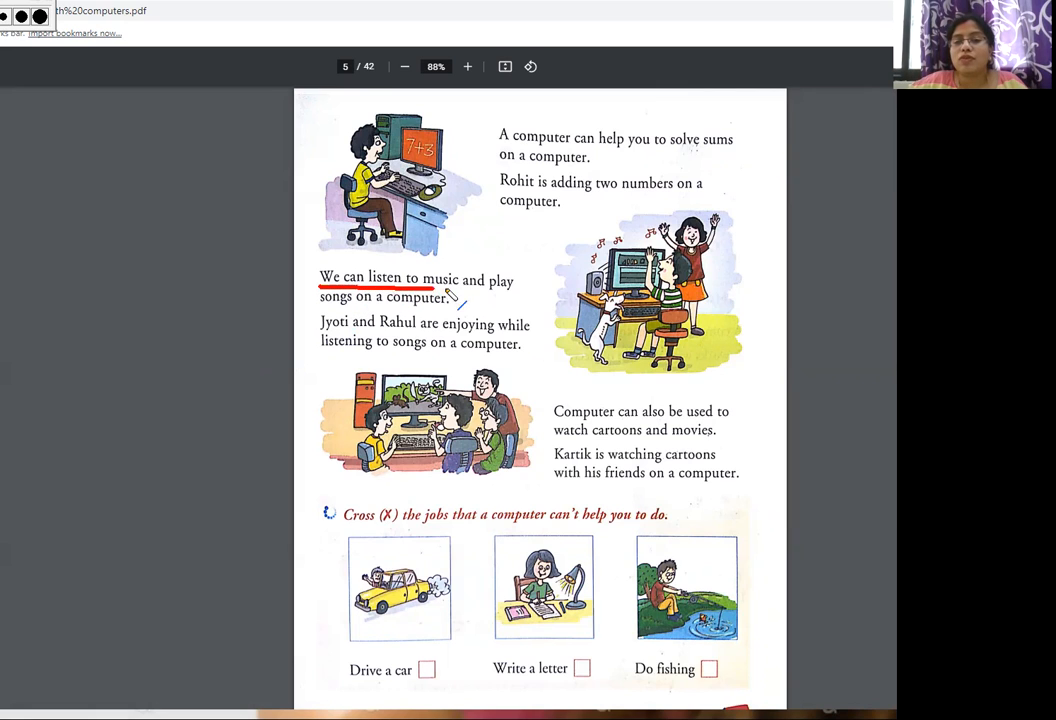
left_click_drag(420, 291, 525, 296)
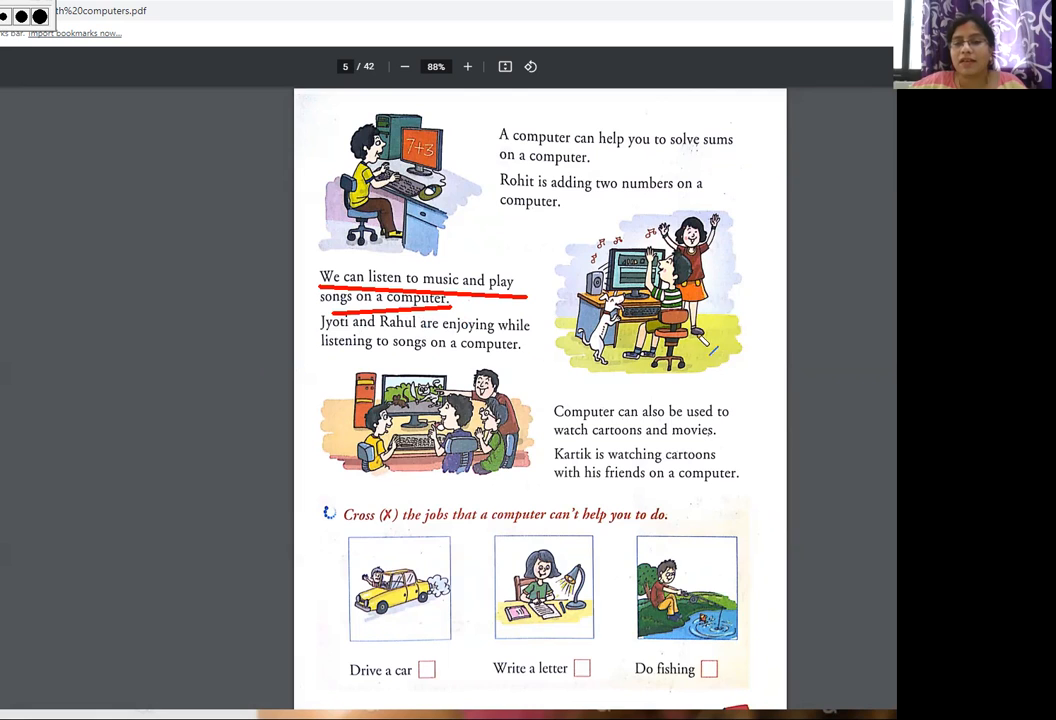
left_click_drag(730, 260, 762, 205)
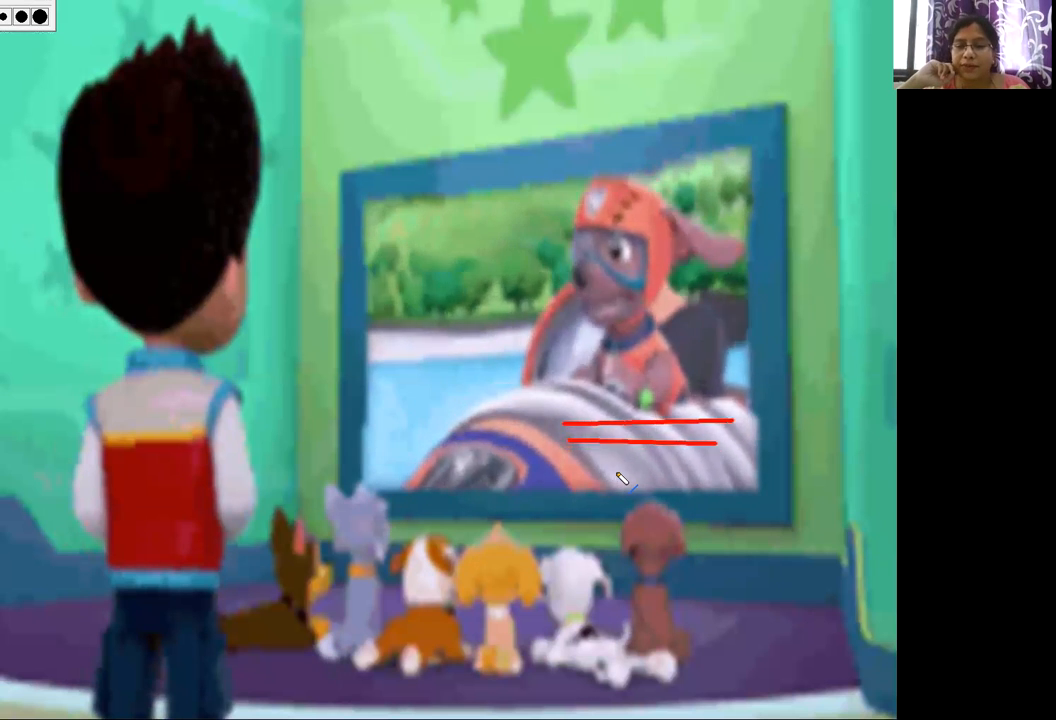
Switch away from the cartoon clip back to a mark-free page 5
key("alt+tab")
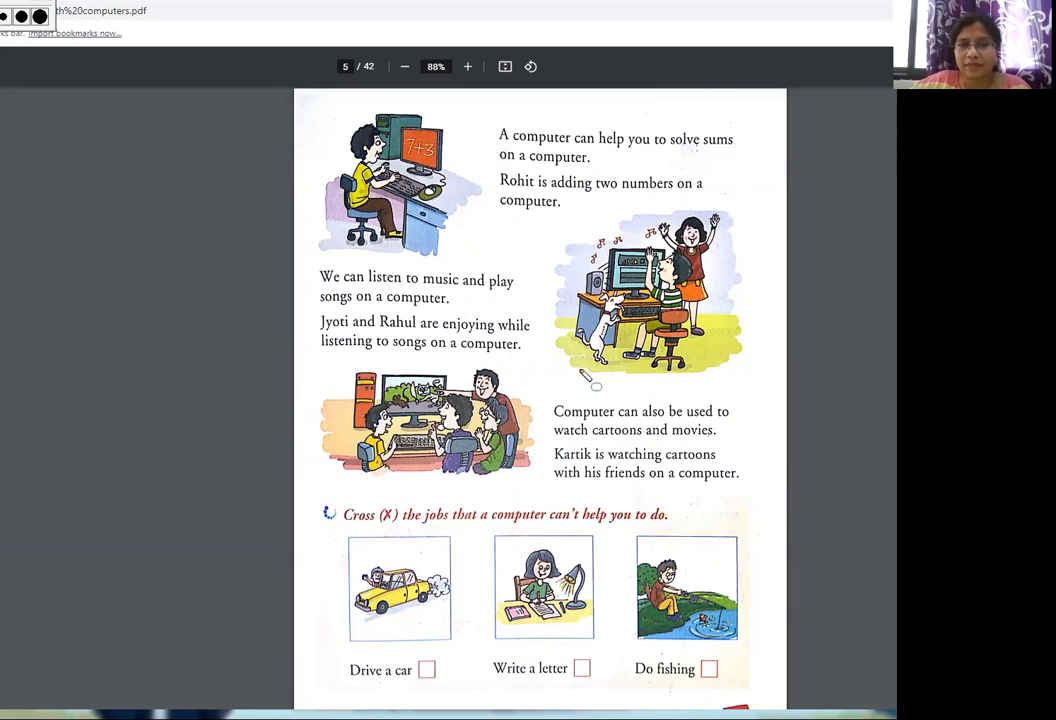
mouse_move(443, 560)
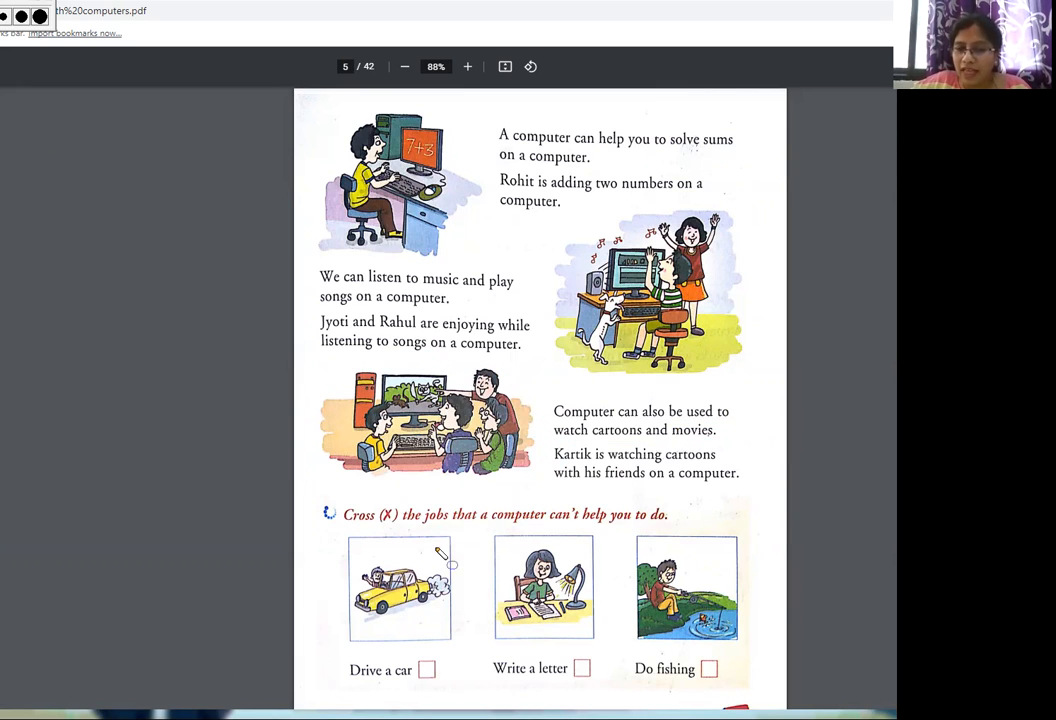
mouse_move(405, 535)
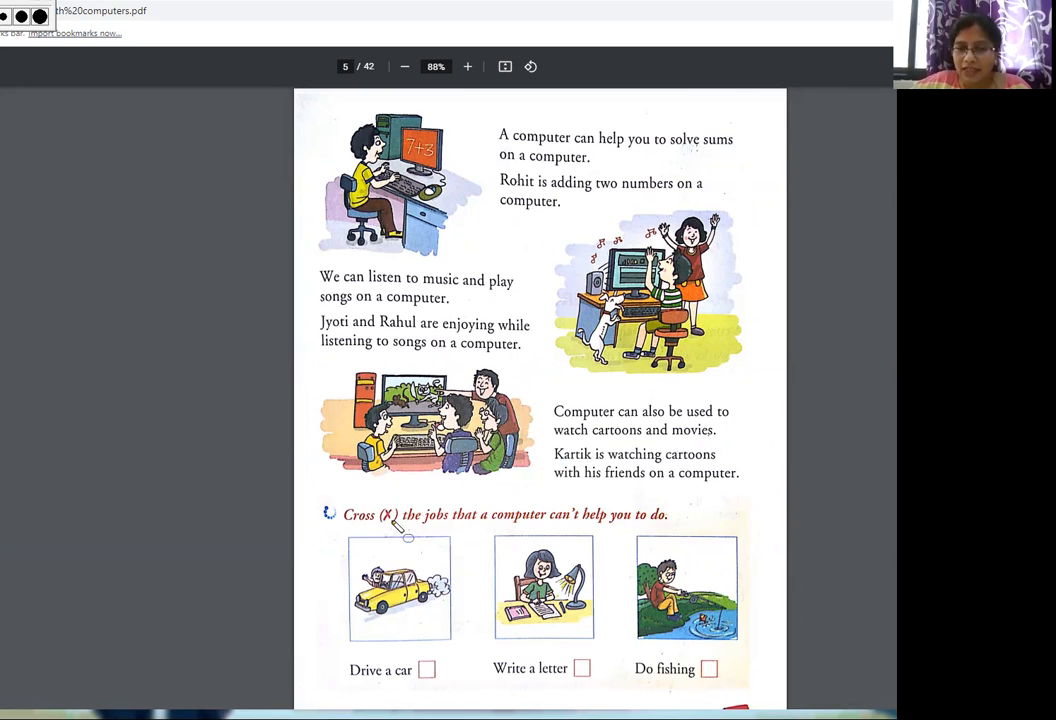
mouse_move(593, 538)
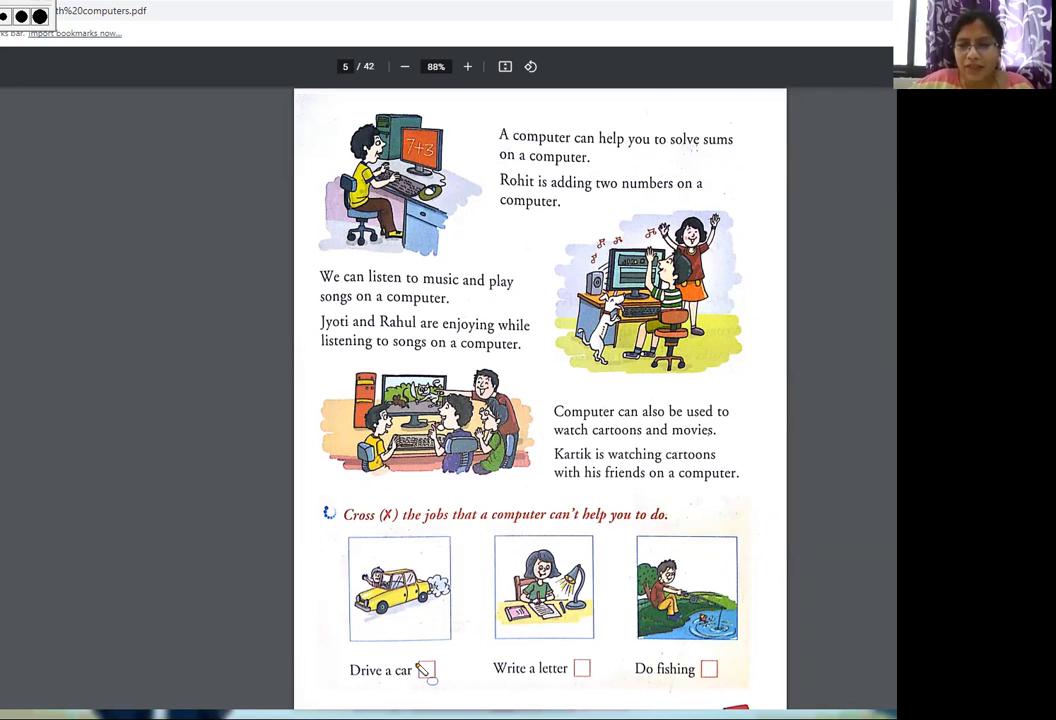
Draw red ticks on 'Drive a car' and 'Write a letter', and an X on 'Do fishing'
left_click(422, 670)
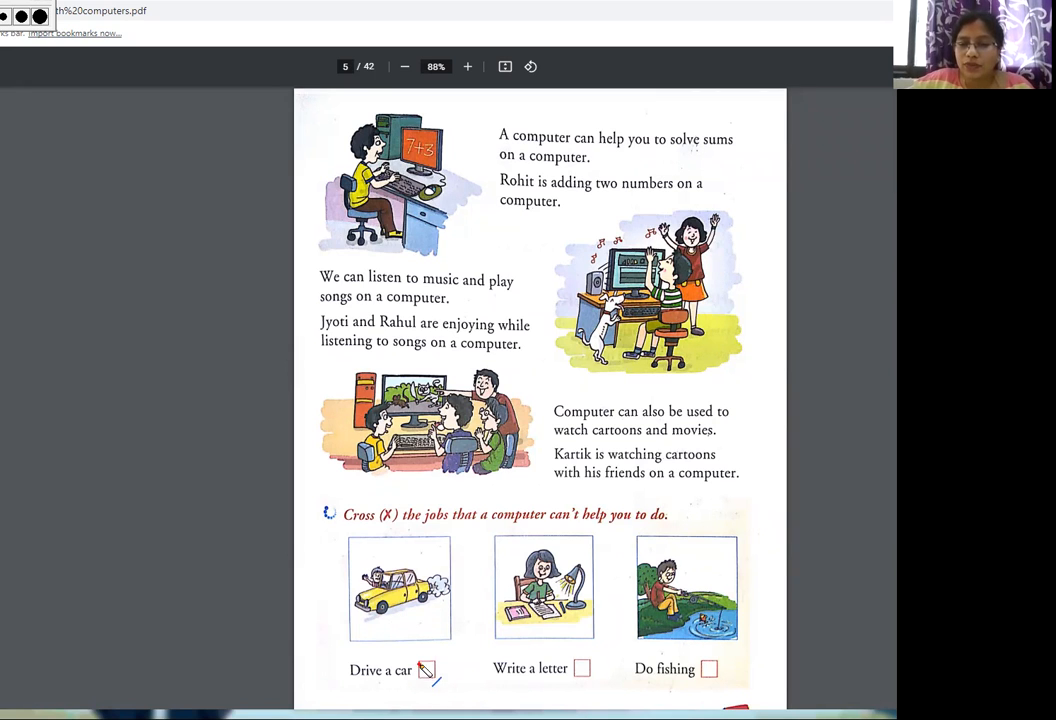
left_click_drag(420, 660, 435, 675)
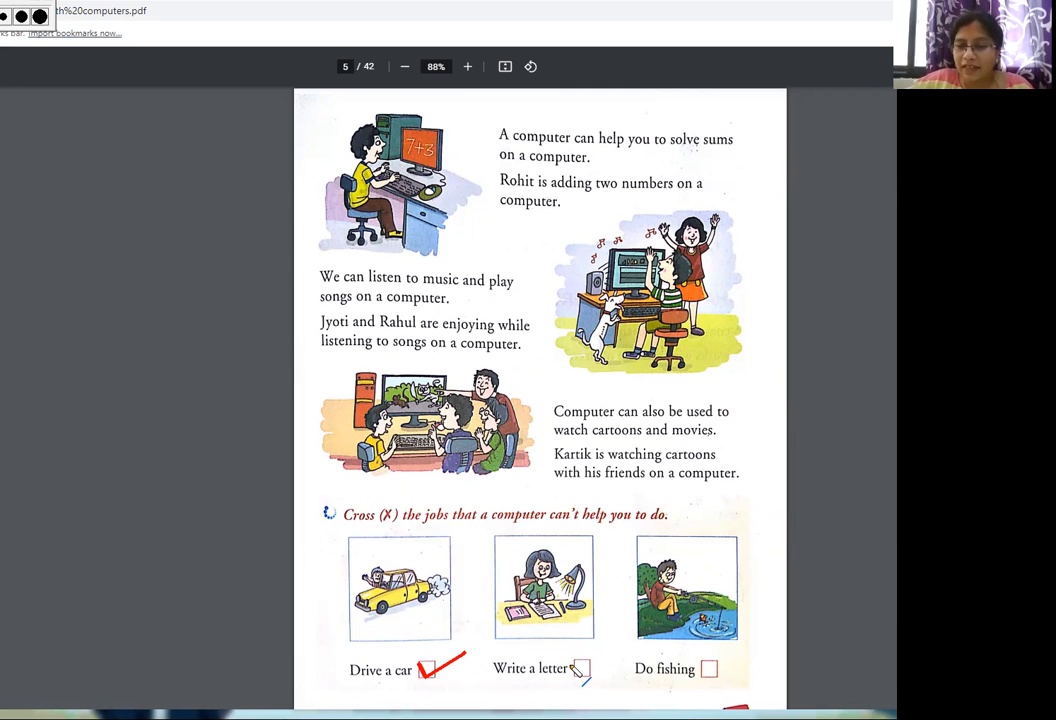
left_click_drag(588, 660, 600, 680)
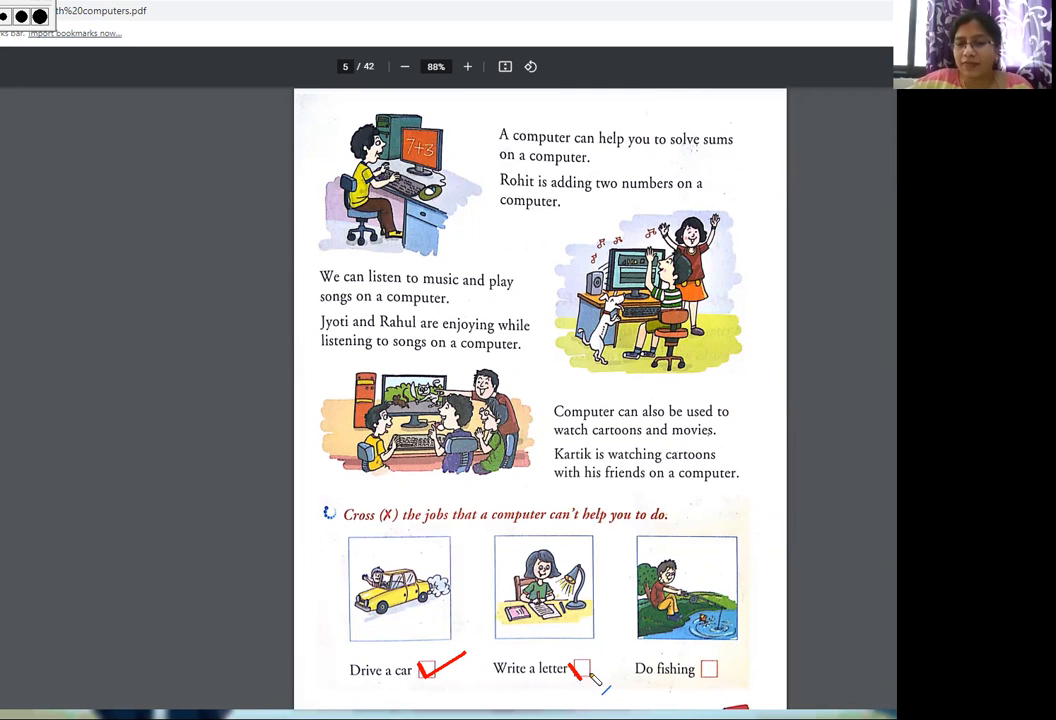
left_click_drag(575, 678, 620, 655)
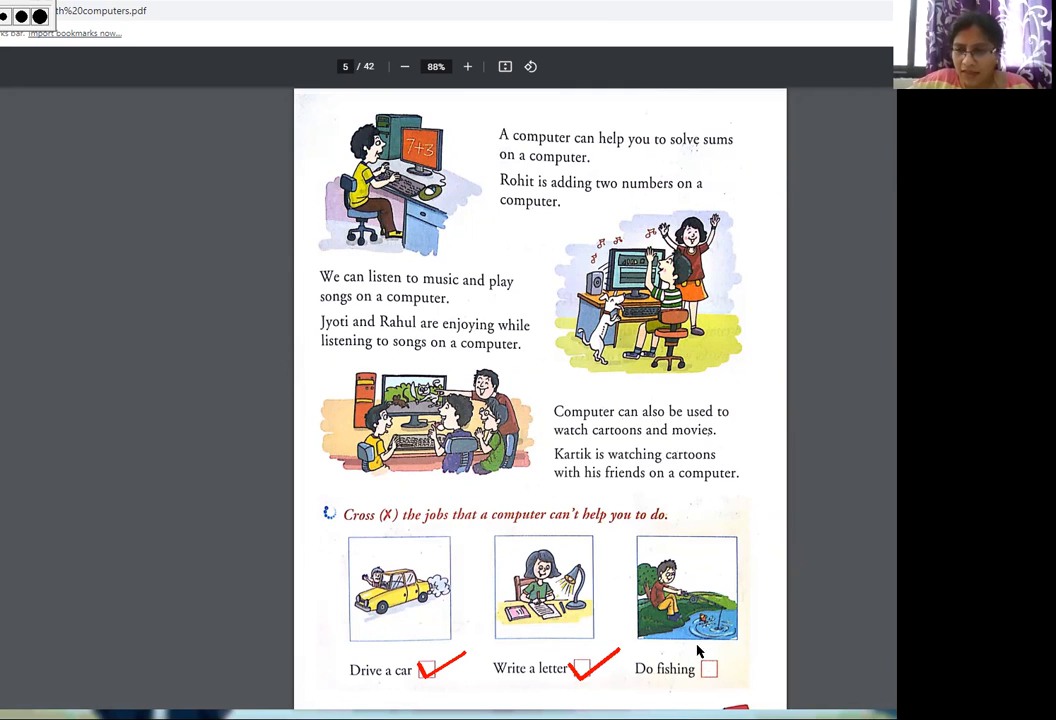
left_click_drag(700, 650, 730, 685)
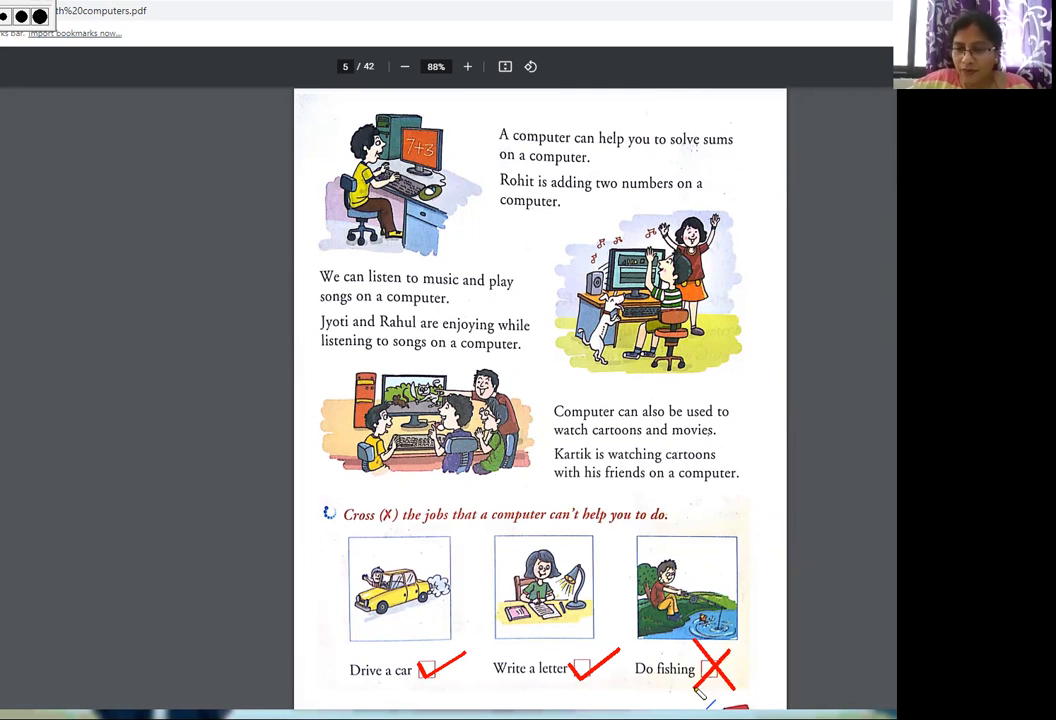
mouse_move(800, 640)
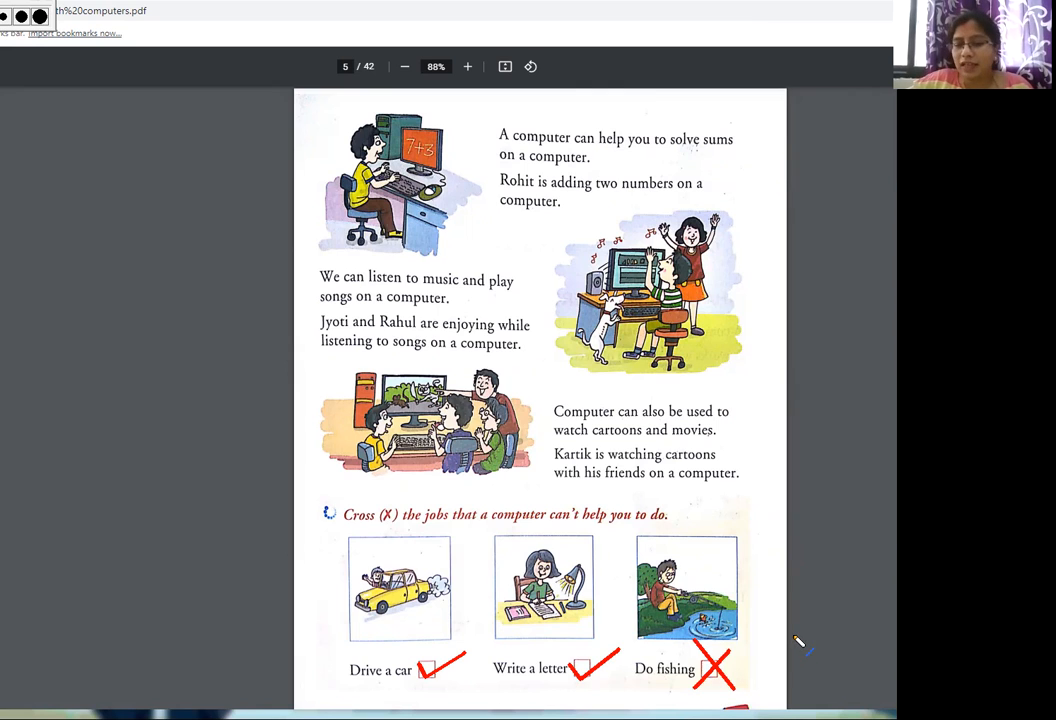
mouse_move(55, 169)
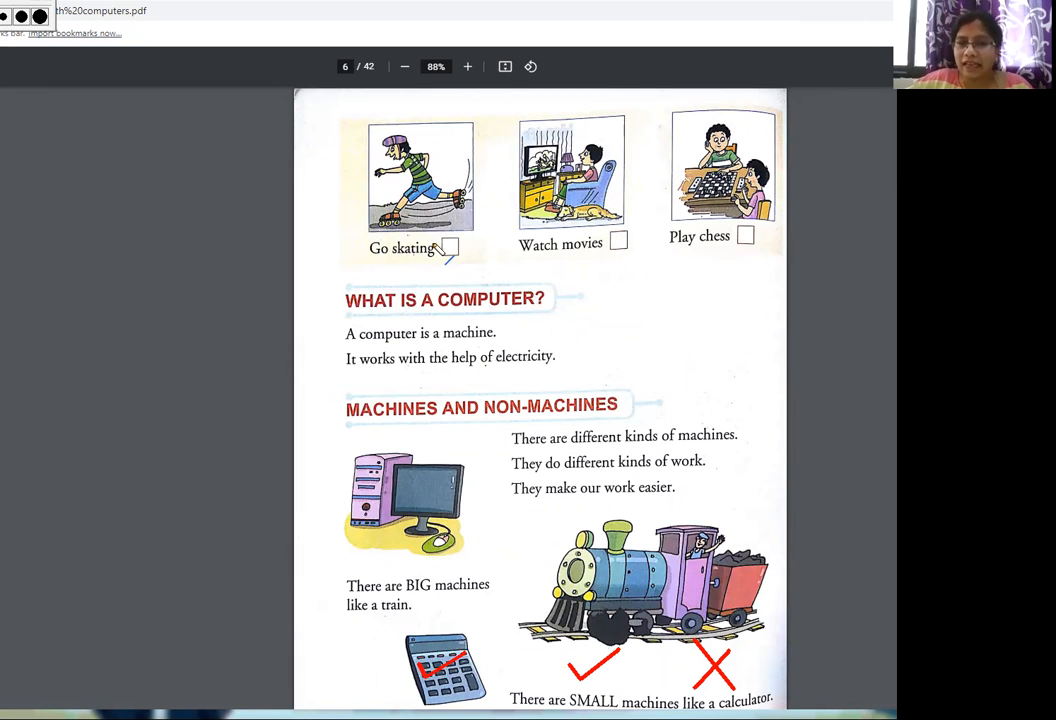
Draw a red X over the 'Go skating' answer box on page 6
left_click_drag(440, 240, 460, 260)
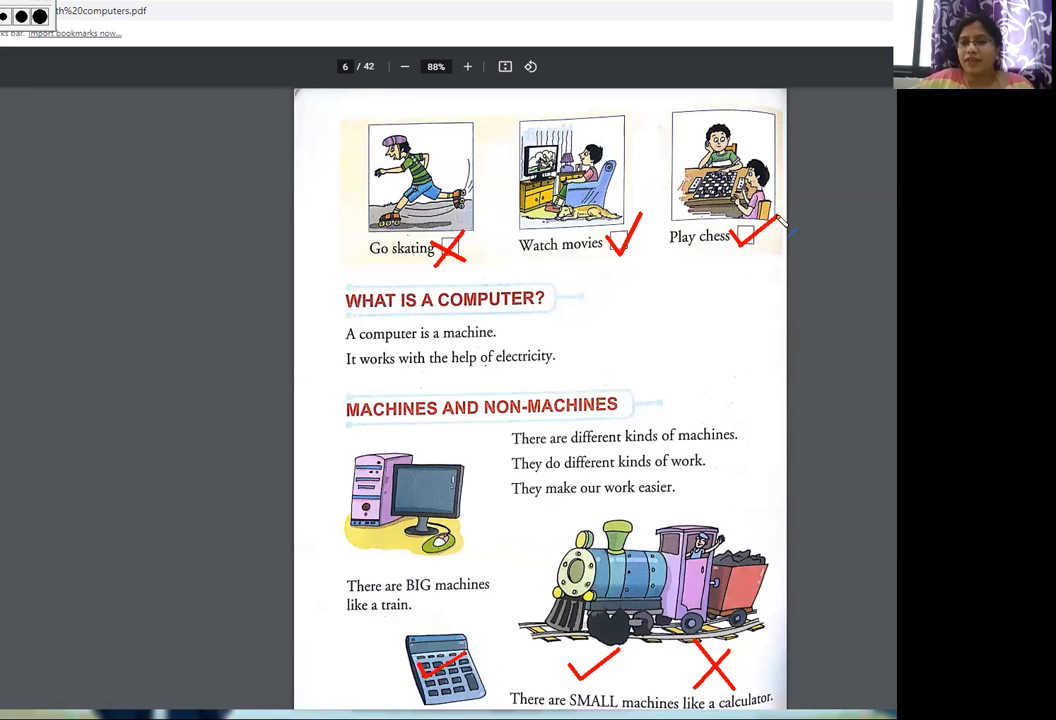
mouse_move(830, 224)
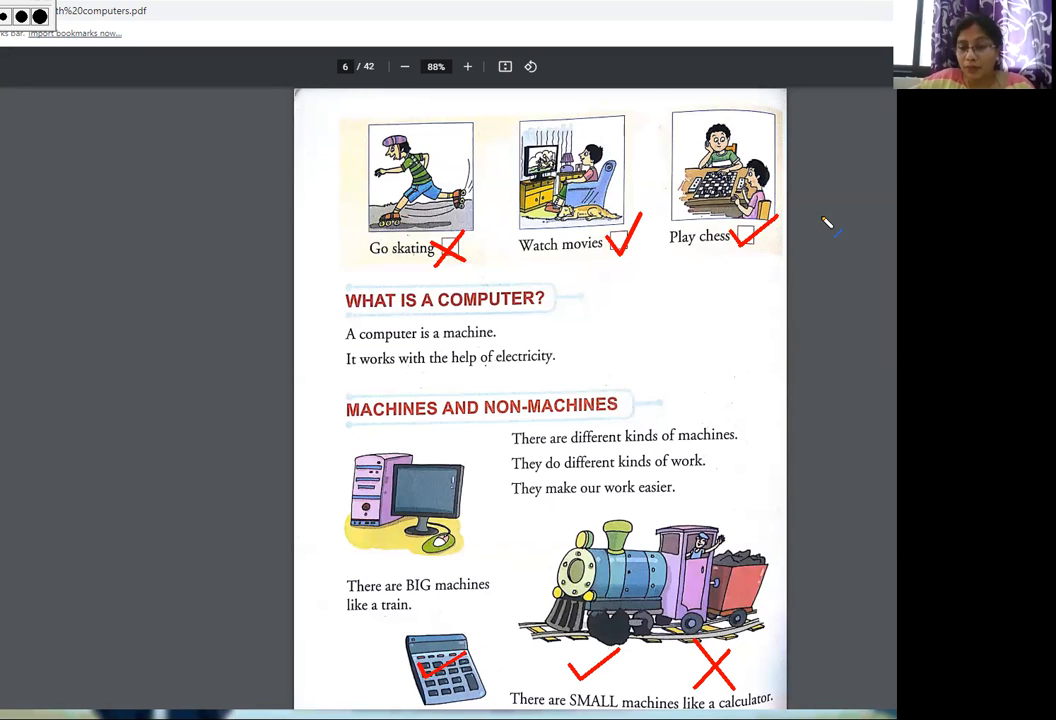
mouse_move(463, 363)
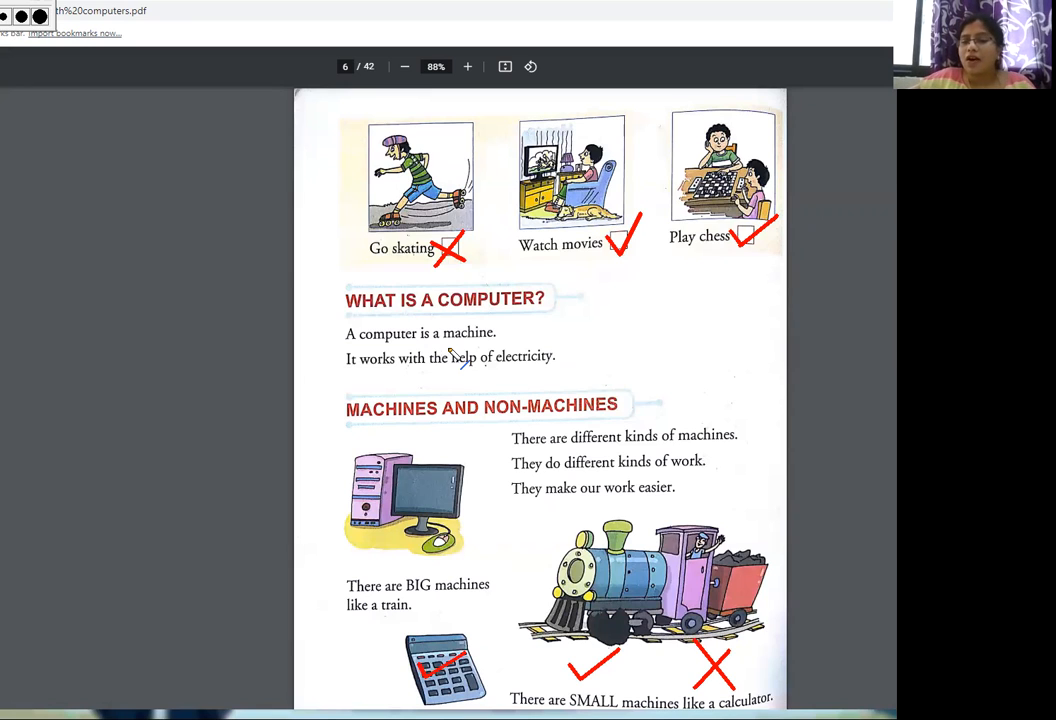
mouse_move(410, 301)
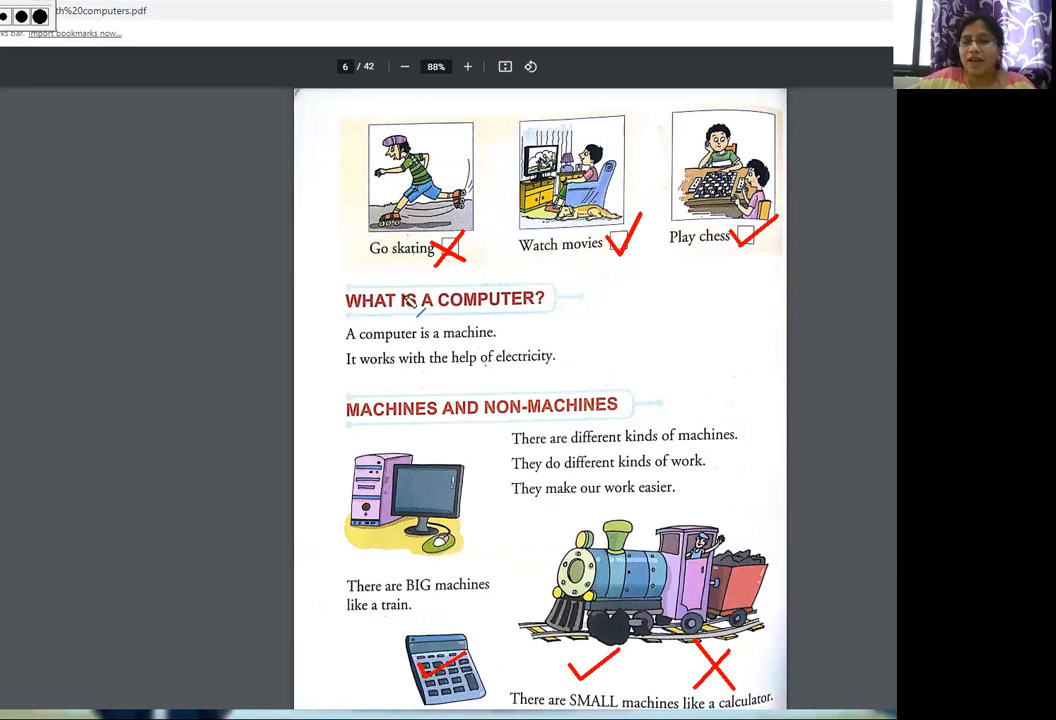